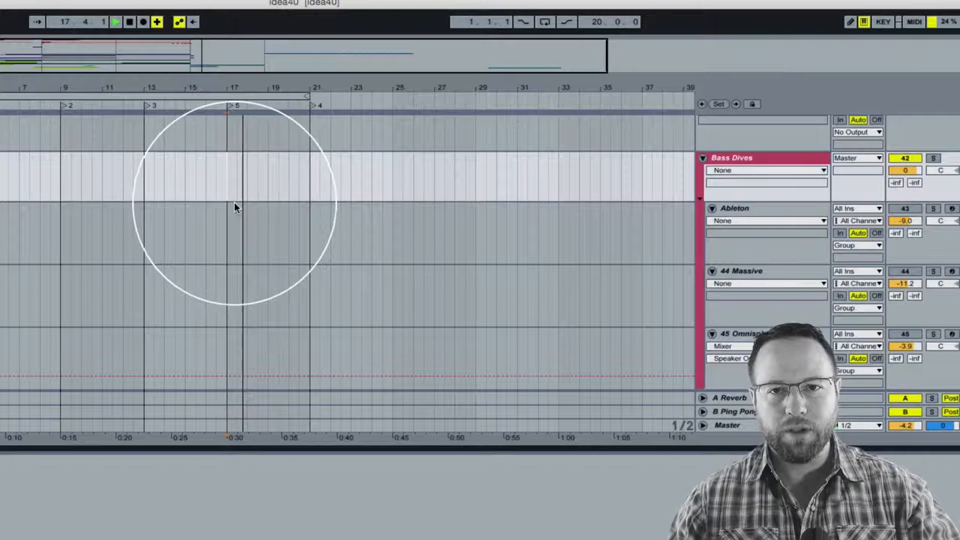
Step: Mark bar 17 on the Ableton track as the working position
{"action": "left_click", "coordinate": [114, 23]}
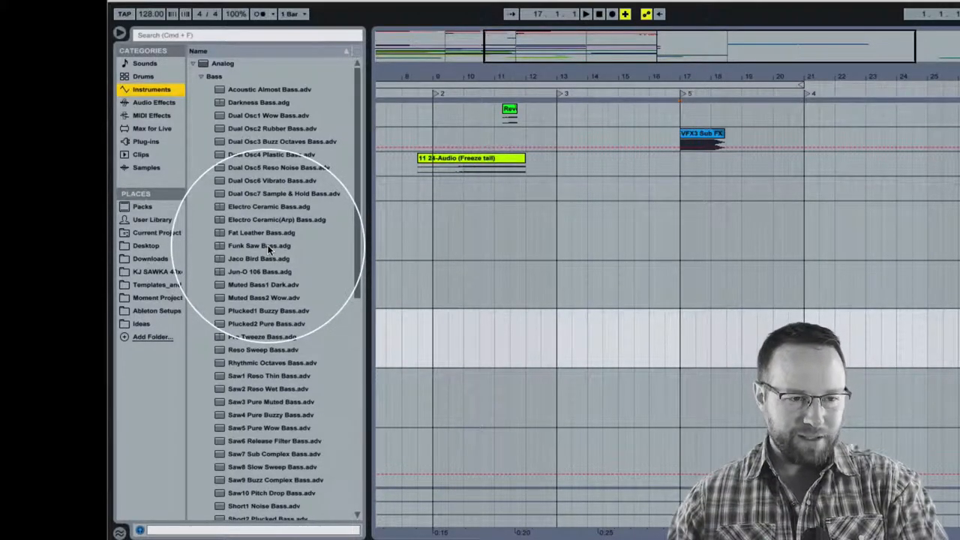
{"action": "left_click", "coordinate": [259, 258]}
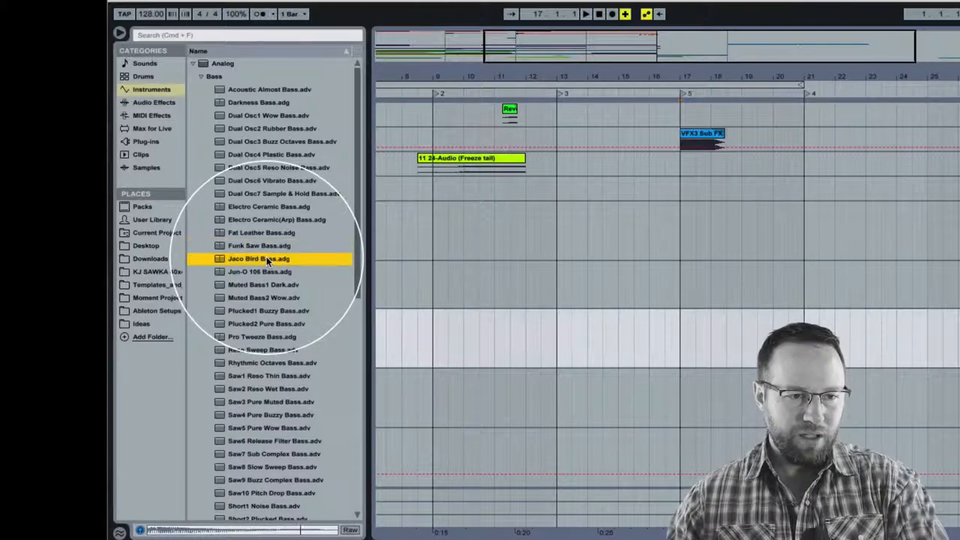
{"action": "left_click", "coordinate": [263, 349]}
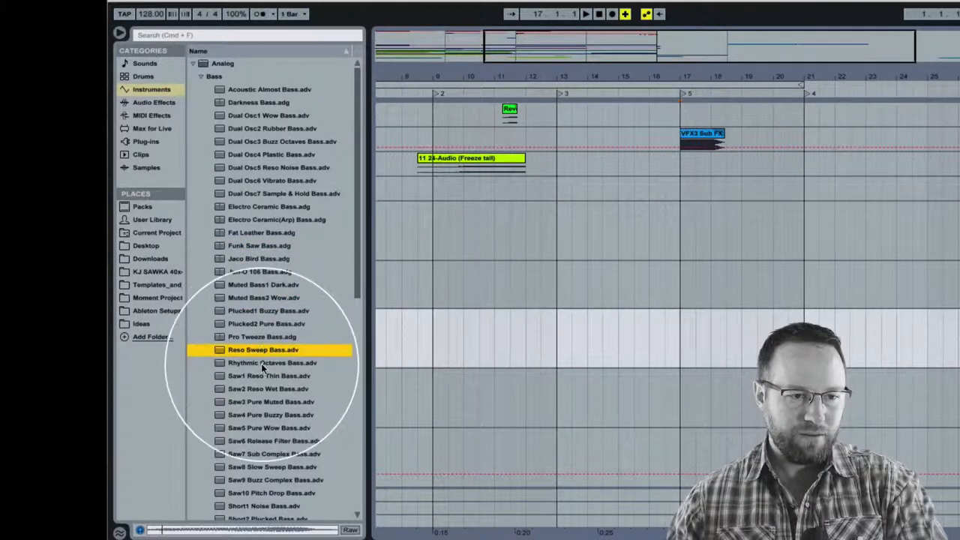
{"action": "scroll", "scroll_direction": "down", "scroll_amount": 3}
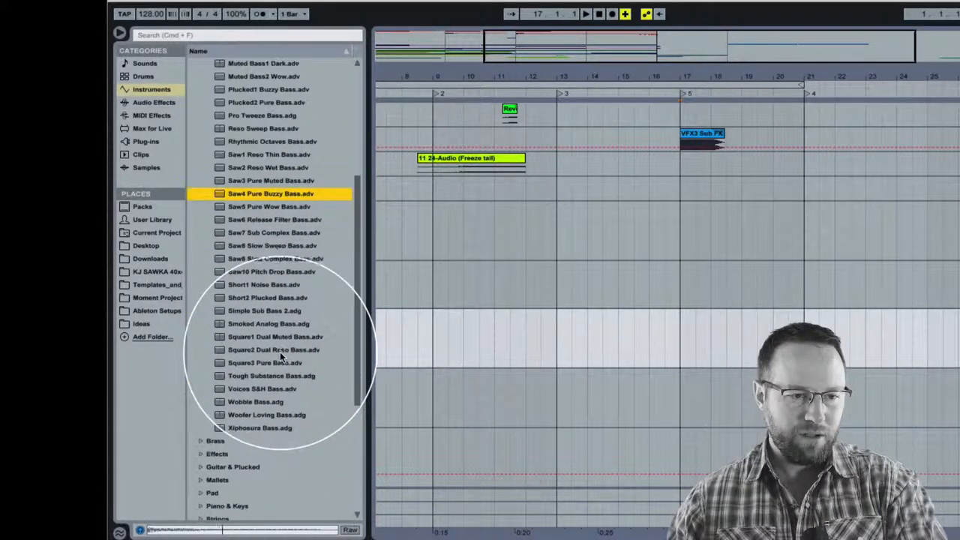
{"action": "left_click", "coordinate": [276, 258]}
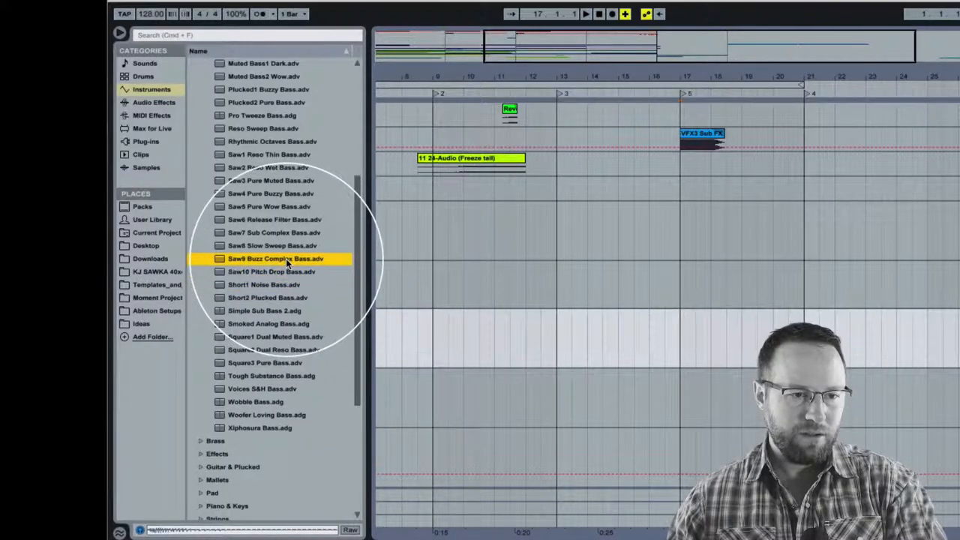
{"action": "left_click", "coordinate": [277, 232]}
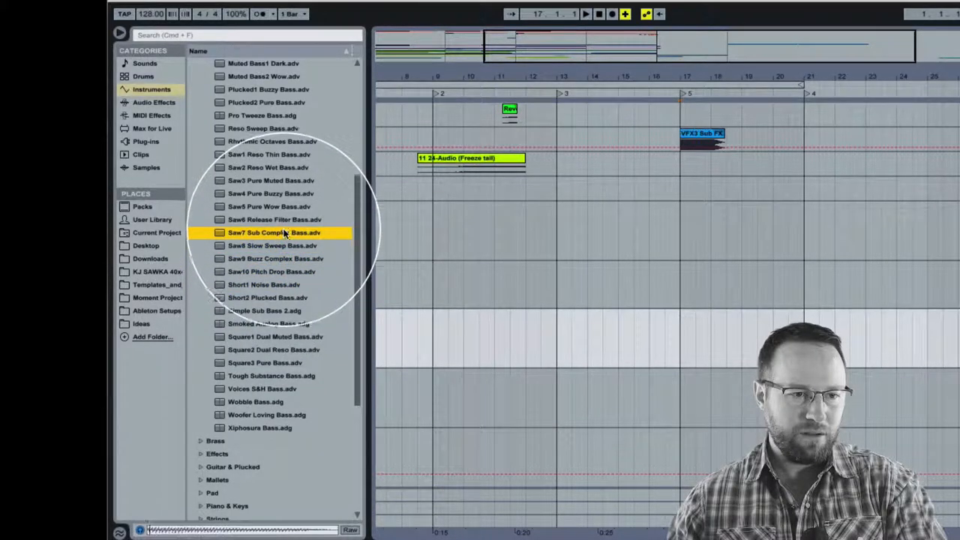
{"action": "left_click", "coordinate": [274, 219]}
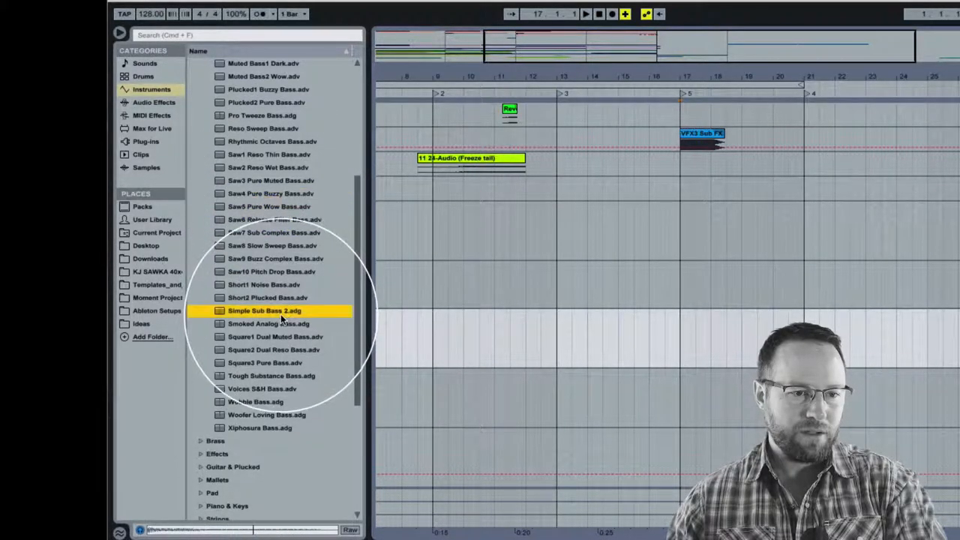
{"action": "left_click", "coordinate": [267, 323]}
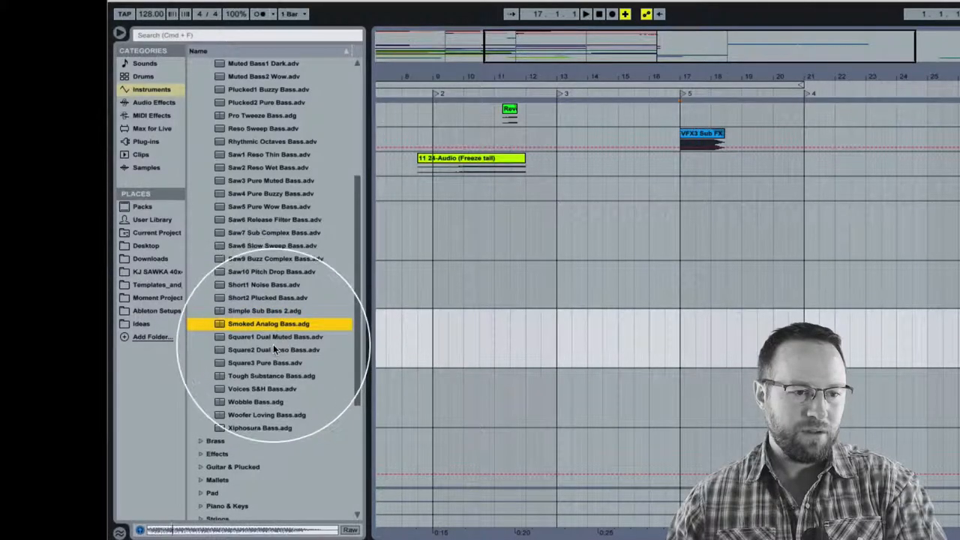
{"action": "left_click", "coordinate": [265, 362]}
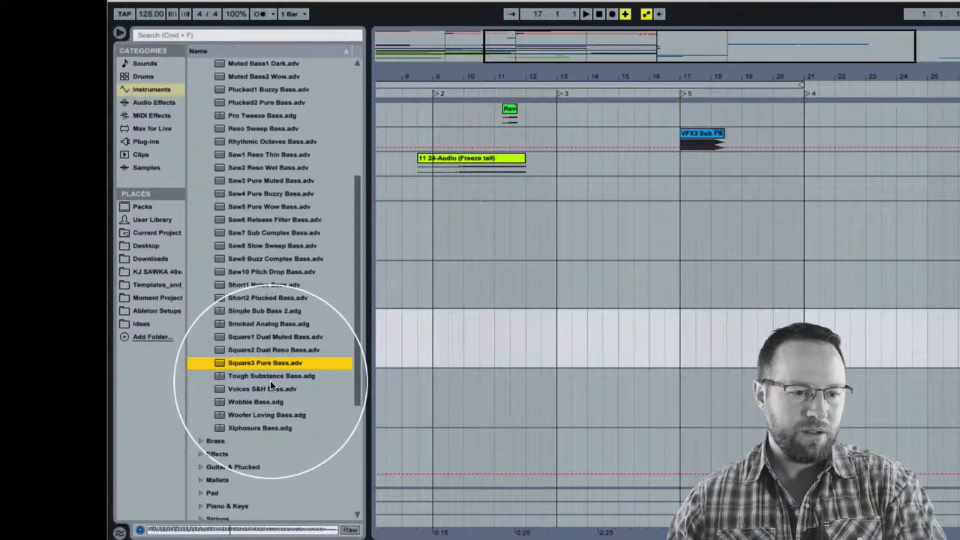
{"action": "left_click", "coordinate": [261, 389]}
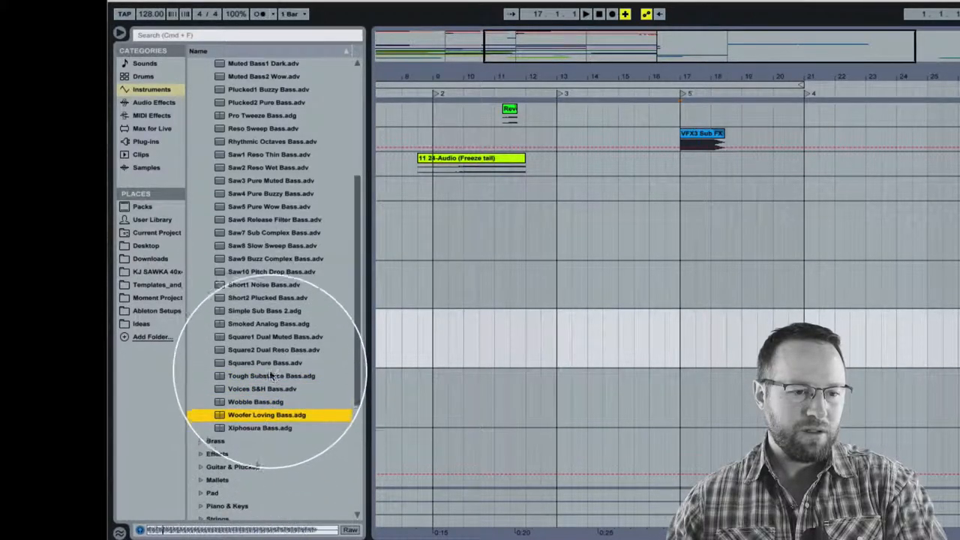
{"action": "left_click", "coordinate": [273, 336]}
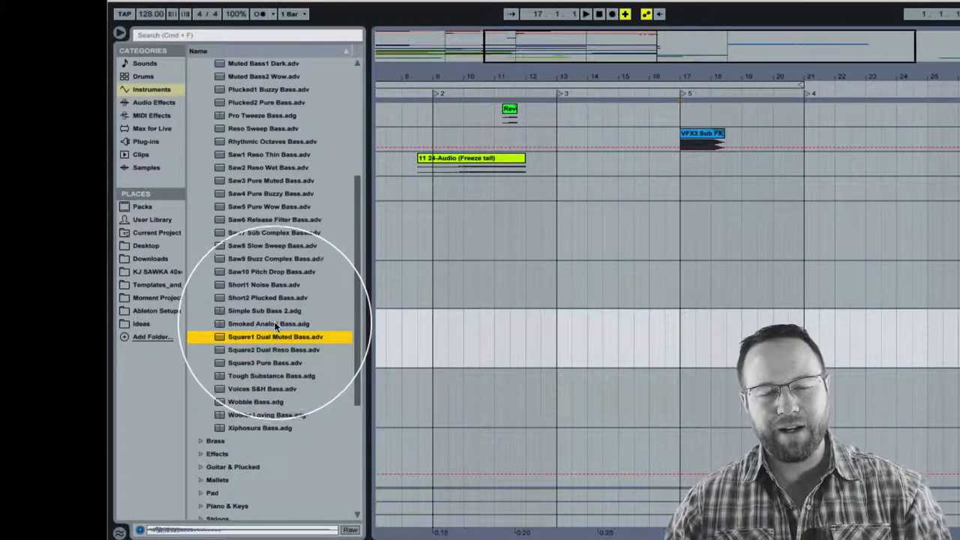
{"action": "left_click", "coordinate": [263, 310]}
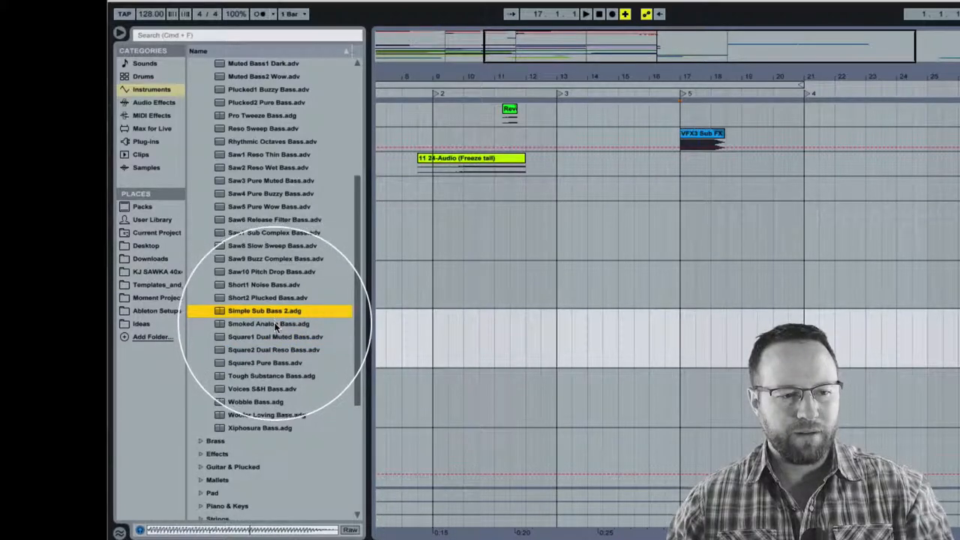
{"action": "left_click", "coordinate": [264, 284]}
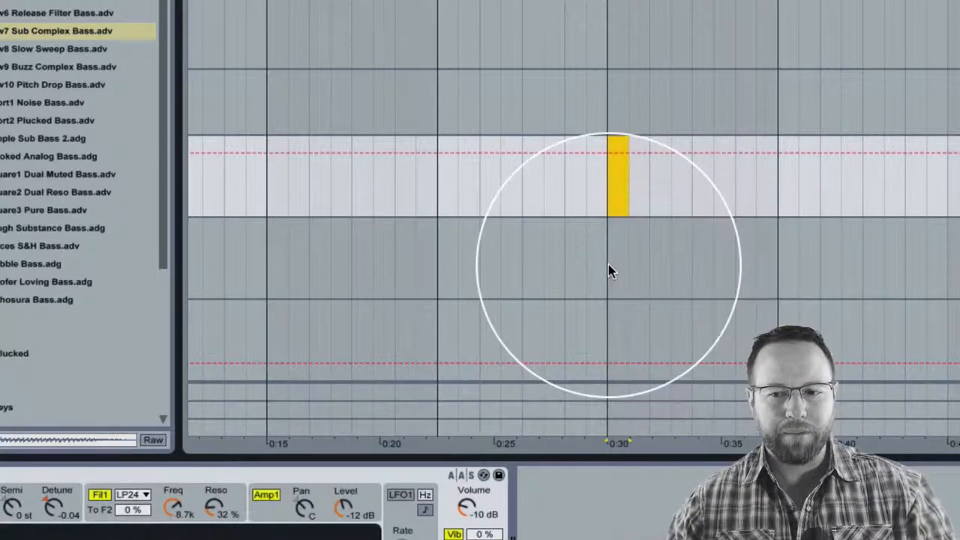
Step: Insert a MIDI clip in the selected range at bar 17 on the Bass Dives track
{"action": "right_click", "coordinate": [611, 269]}
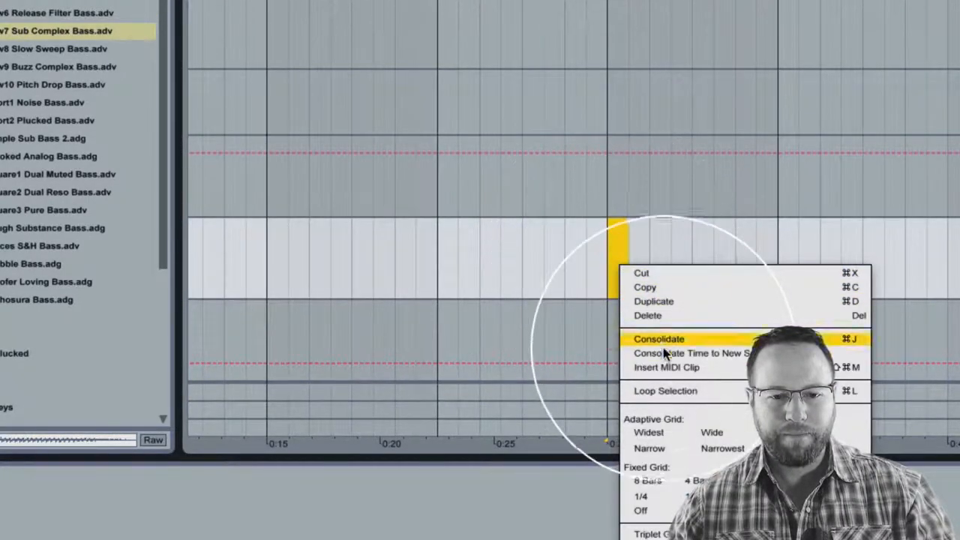
{"action": "left_click", "coordinate": [658, 339]}
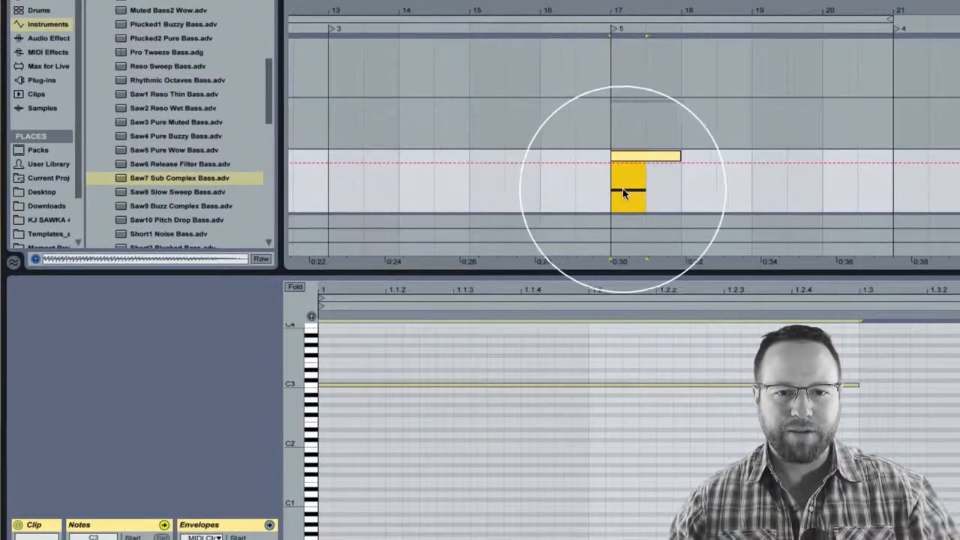
{"action": "mouse_move", "coordinate": [308, 294]}
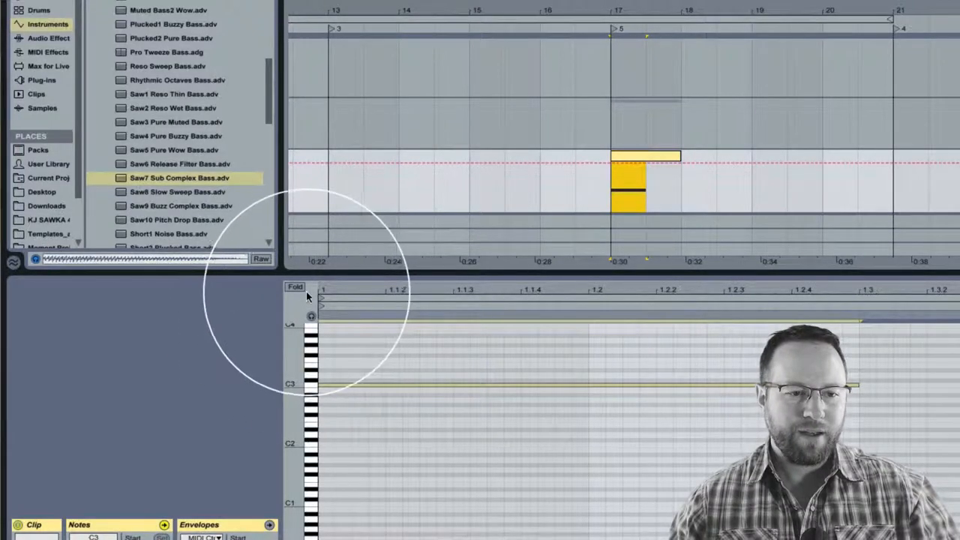
Step: Fold the MIDI editor so only rows containing notes are shown
{"action": "left_click", "coordinate": [293, 286]}
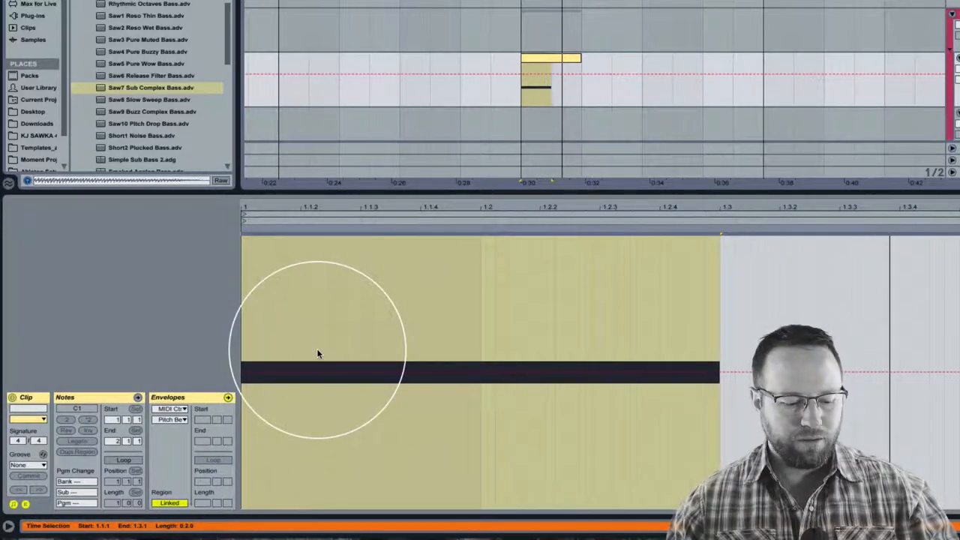
{"action": "mouse_move", "coordinate": [269, 399]}
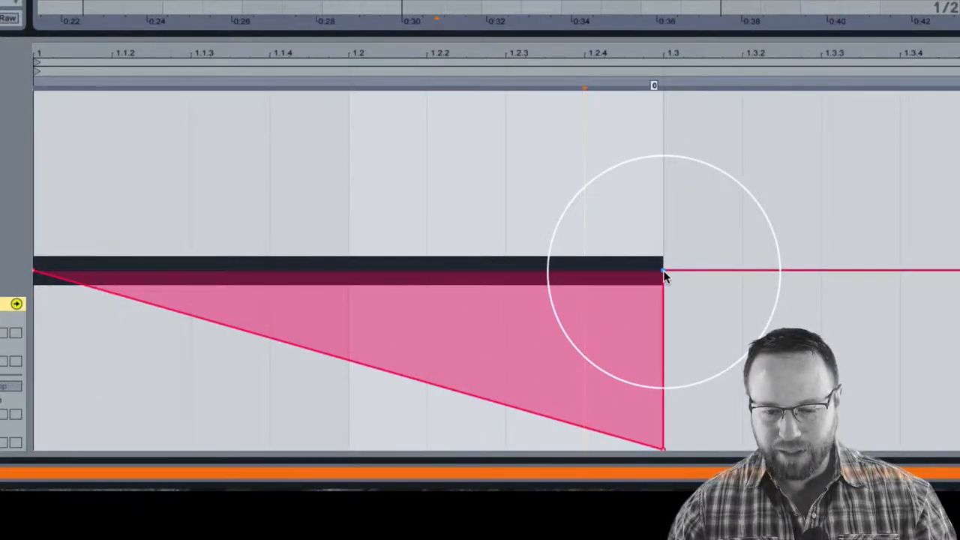
Step: Shape the pitch bend to hit minimum at the note end, then return to zero after it
{"action": "left_click_drag", "start_coordinate": [662, 272], "coordinate": [654, 452]}
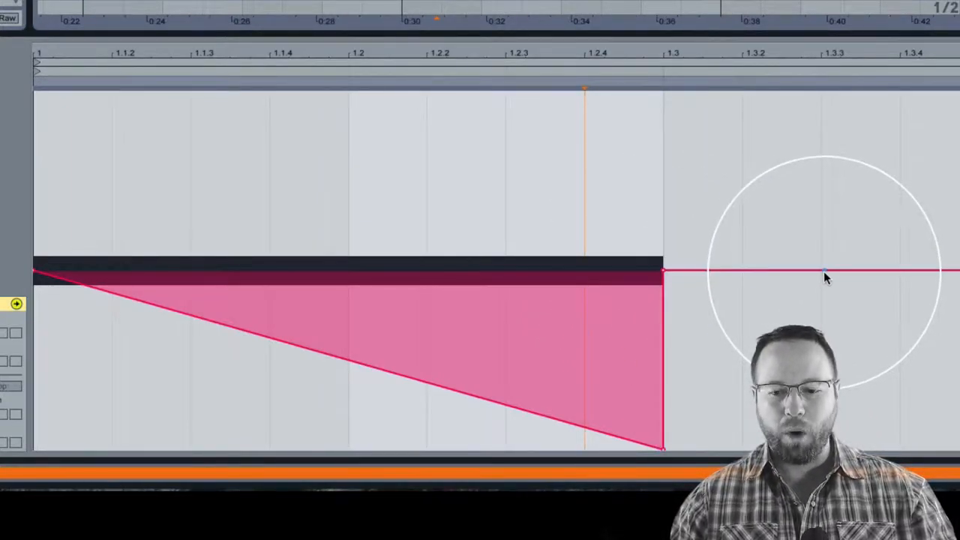
{"action": "left_click_drag", "start_coordinate": [825, 273], "coordinate": [840, 270]}
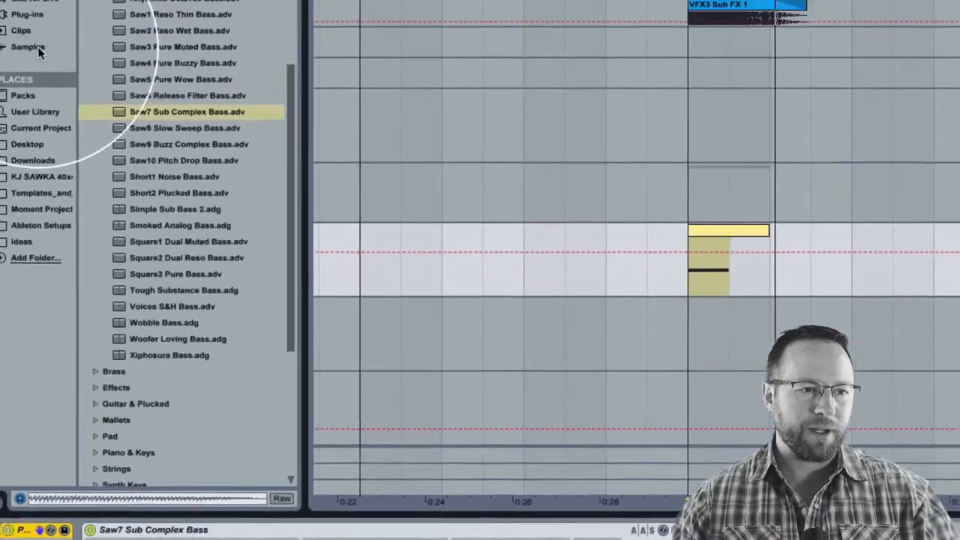
Step: Add EQ Eight and set band 4 to a low-pass with cutoff around 204 Hz
{"action": "left_click", "coordinate": [29, 57]}
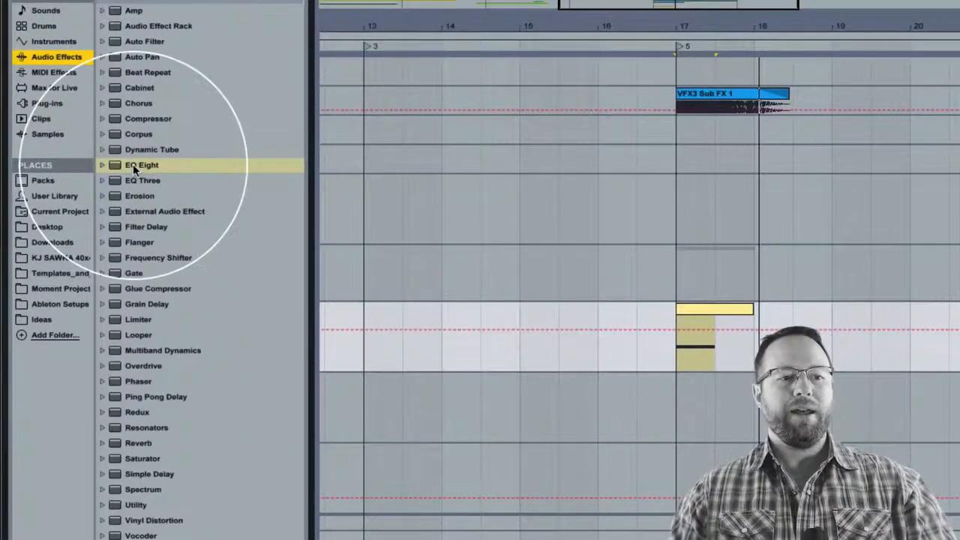
{"action": "double_click", "coordinate": [140, 165]}
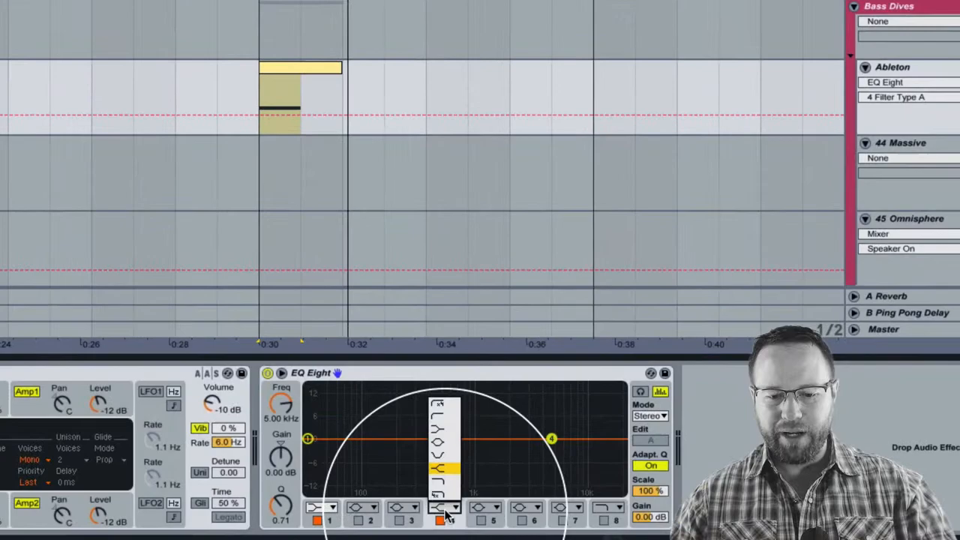
{"action": "left_click_drag", "start_coordinate": [551, 438], "coordinate": [502, 457]}
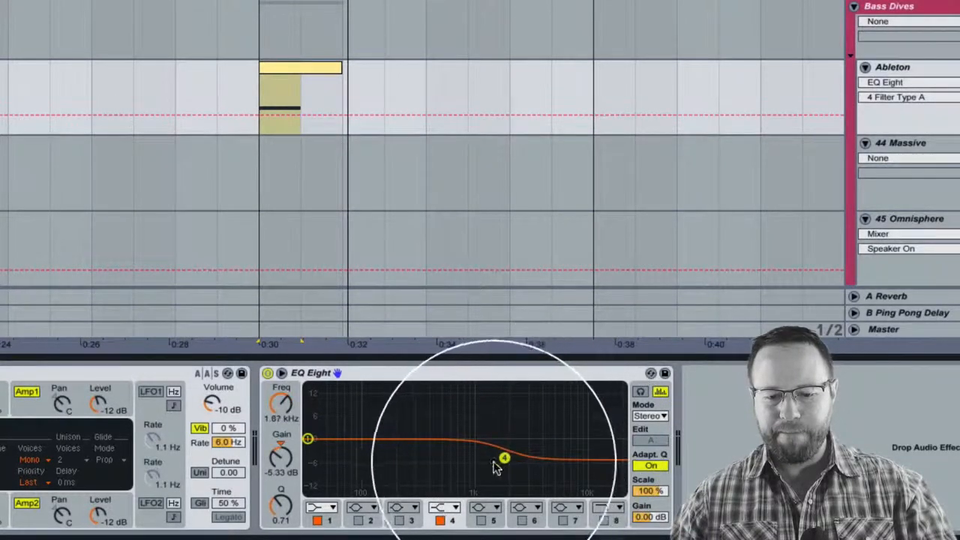
{"action": "left_click_drag", "start_coordinate": [503, 458], "coordinate": [503, 452]}
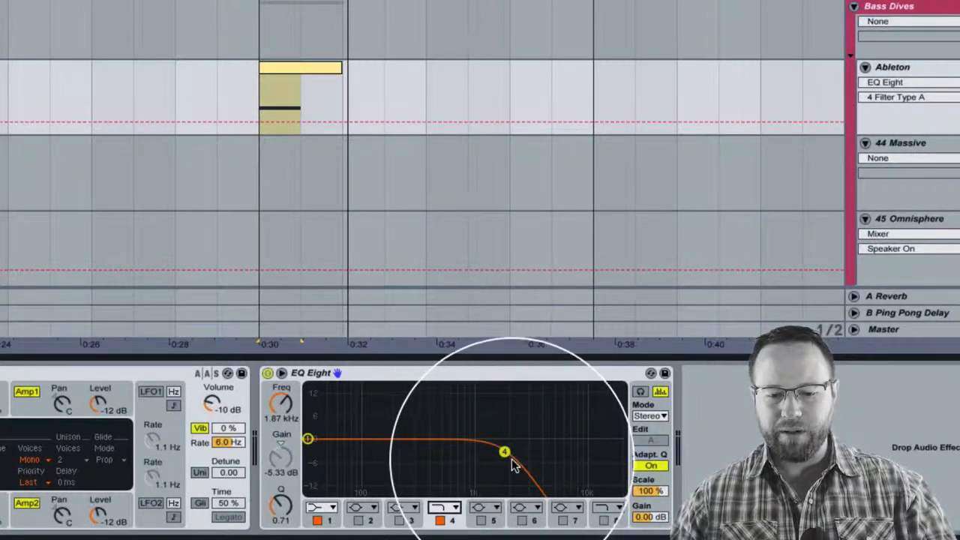
{"action": "left_click_drag", "start_coordinate": [504, 451], "coordinate": [447, 453]}
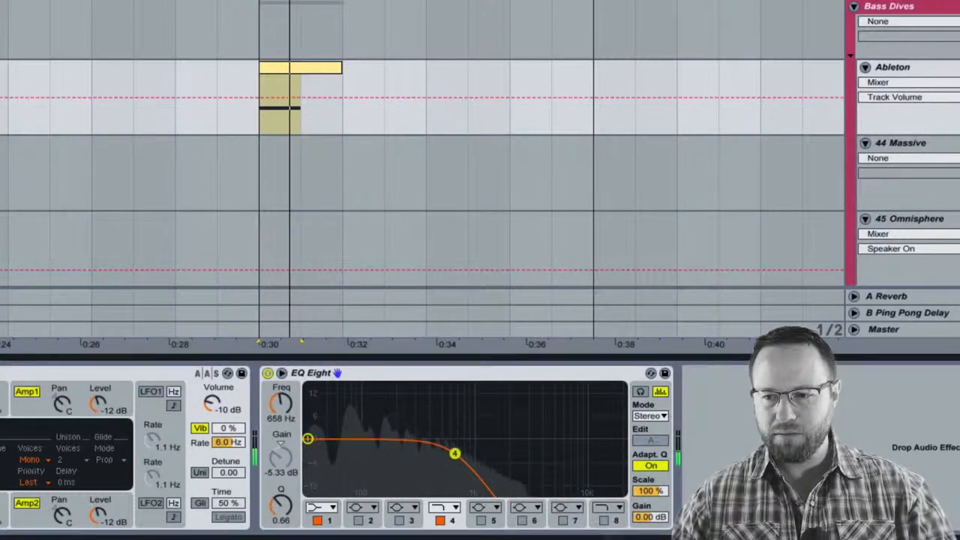
{"action": "left_click_drag", "start_coordinate": [455, 453], "coordinate": [399, 460]}
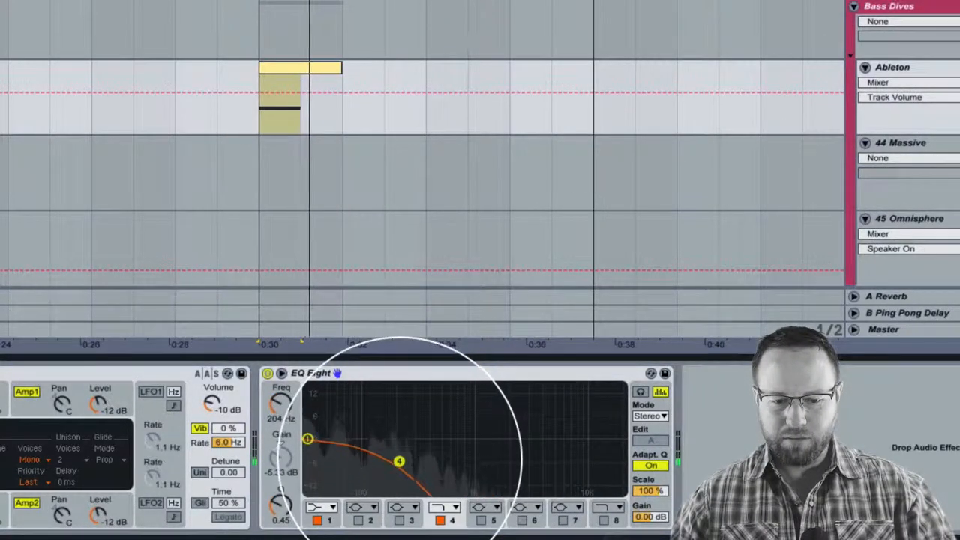
{"action": "left_click_drag", "start_coordinate": [399, 460], "coordinate": [401, 463]}
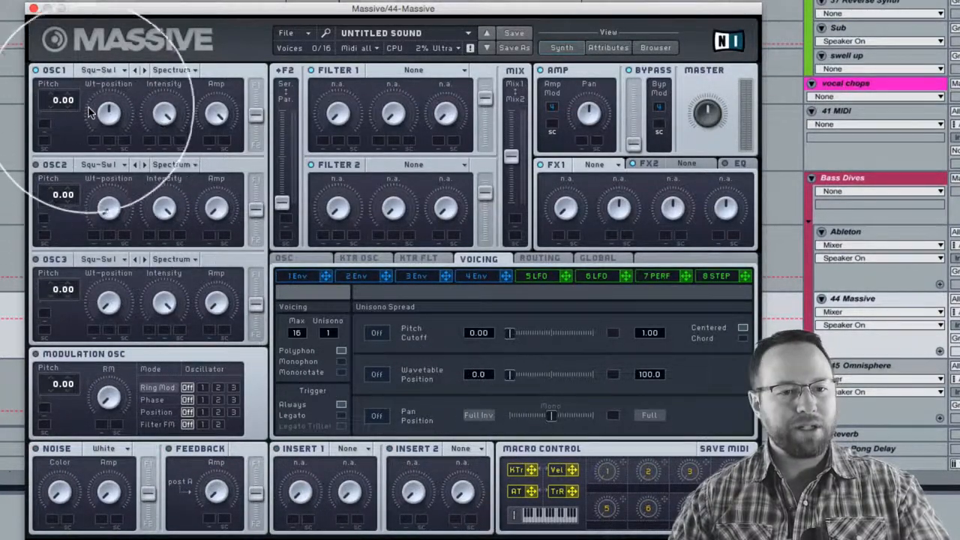
Step: Set oscillator 1 to the Sin-Squ wavetable and show envelope 4's settings
{"action": "left_click", "coordinate": [103, 69]}
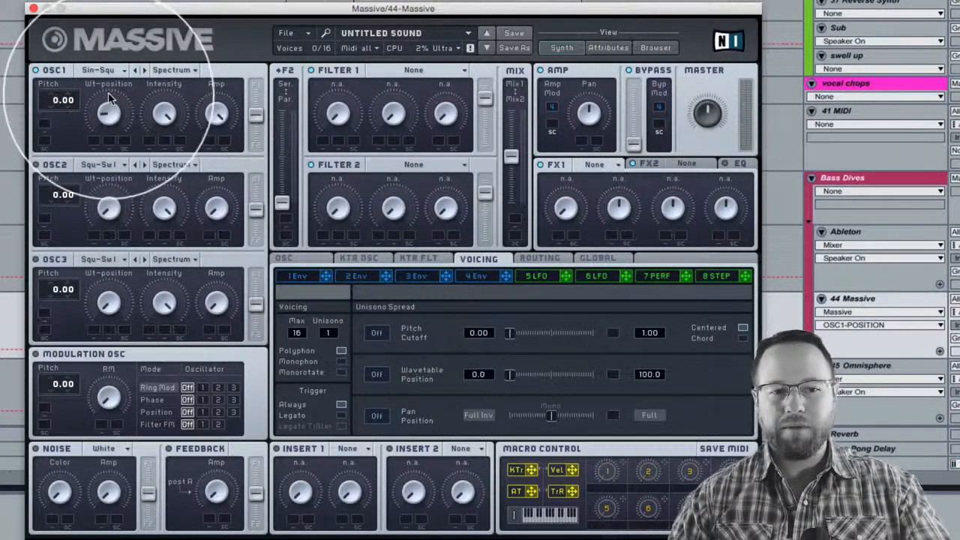
{"action": "mouse_move", "coordinate": [117, 124]}
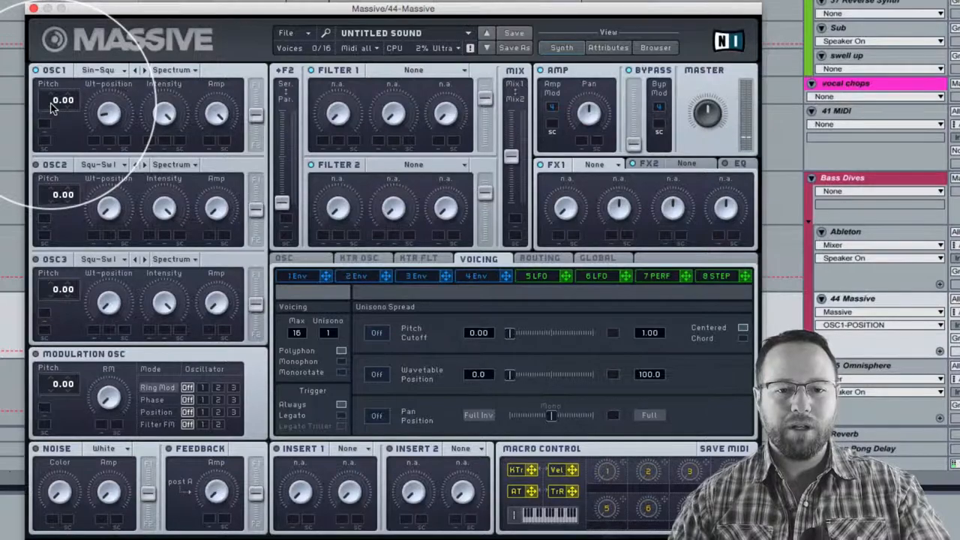
{"action": "left_click", "coordinate": [287, 258]}
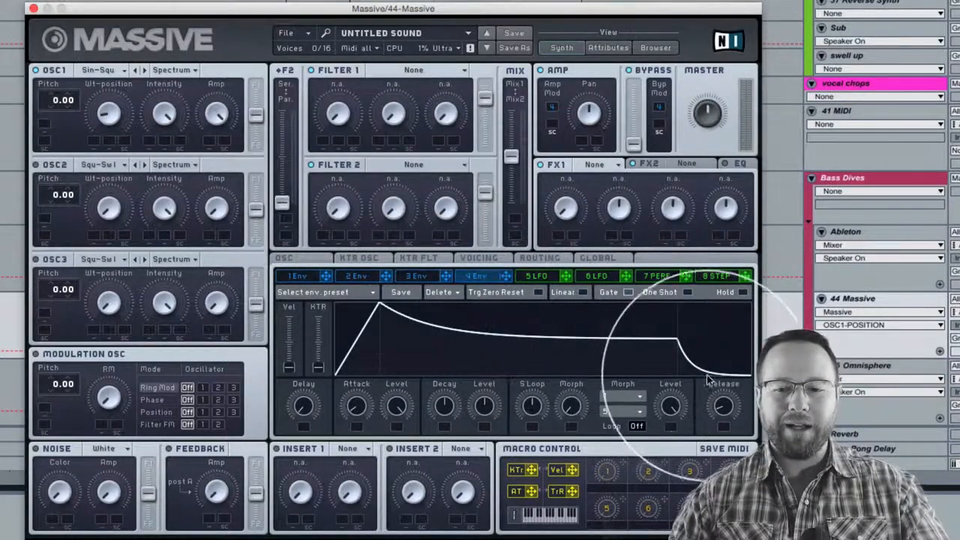
Step: Lengthen envelope 4's release and change oscillator 2 to a polysaw wavetable
{"action": "left_click_drag", "start_coordinate": [722, 405], "coordinate": [722, 398]}
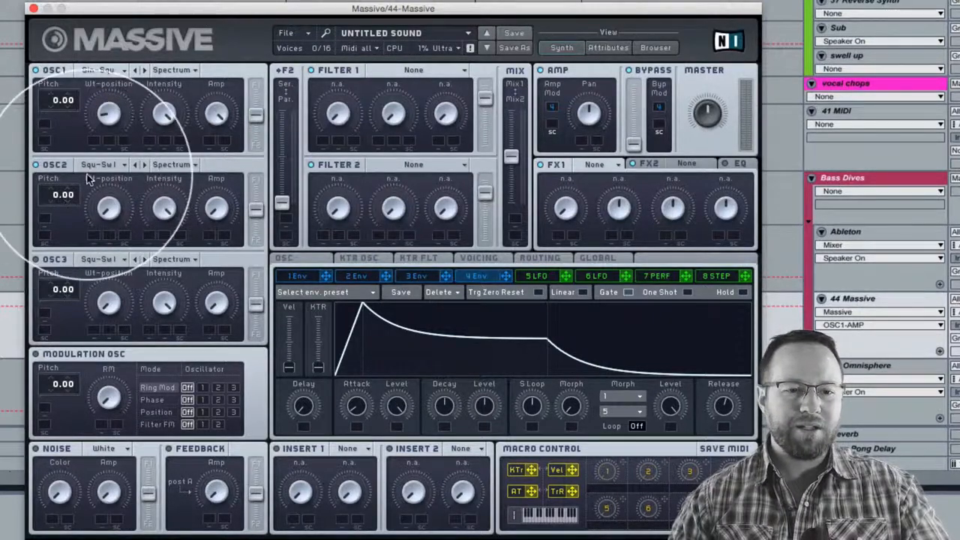
{"action": "left_click", "coordinate": [98, 164]}
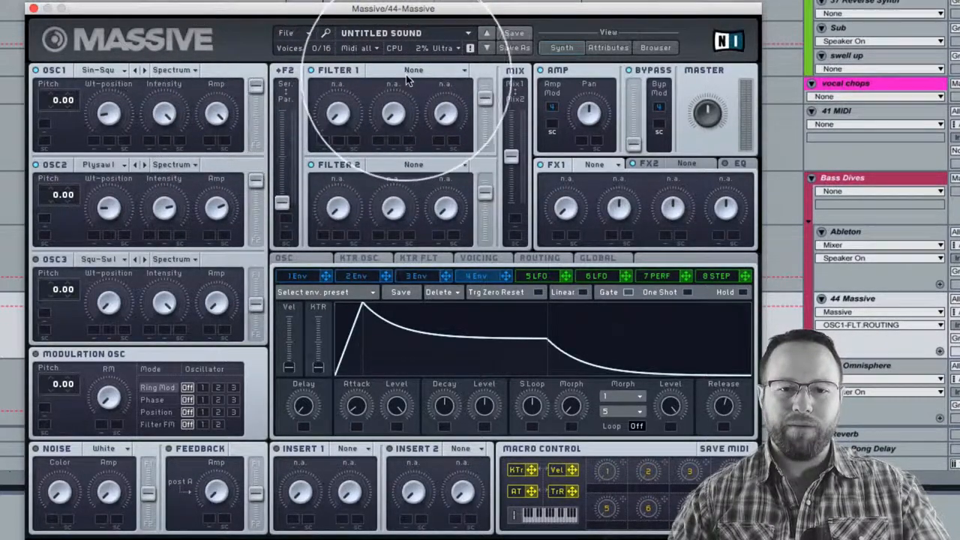
Step: Set Filter 1's type to Lowpass 2
{"action": "left_click", "coordinate": [433, 69]}
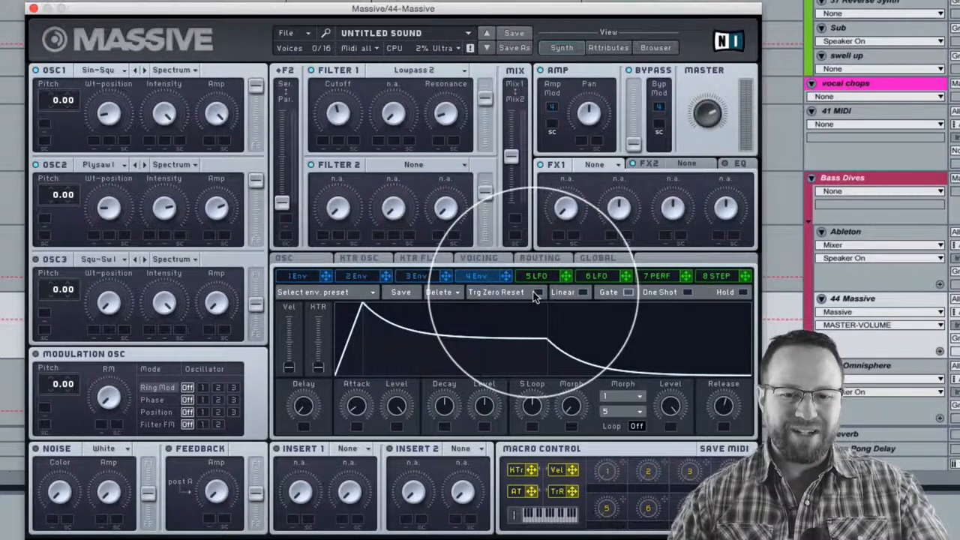
{"action": "mouse_move", "coordinate": [367, 195]}
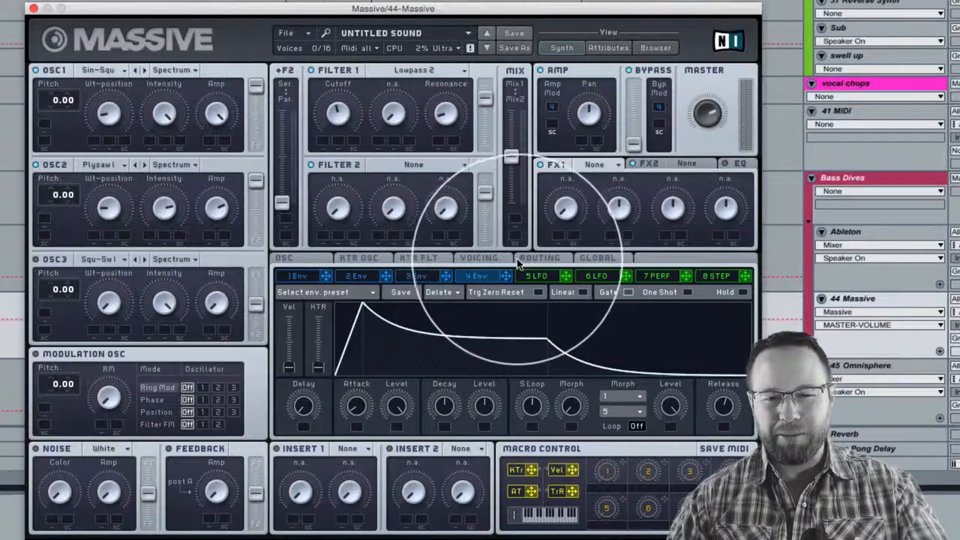
Step: In Voicing, set unison to 2 voices with pan position spread on
{"action": "left_click", "coordinate": [478, 257]}
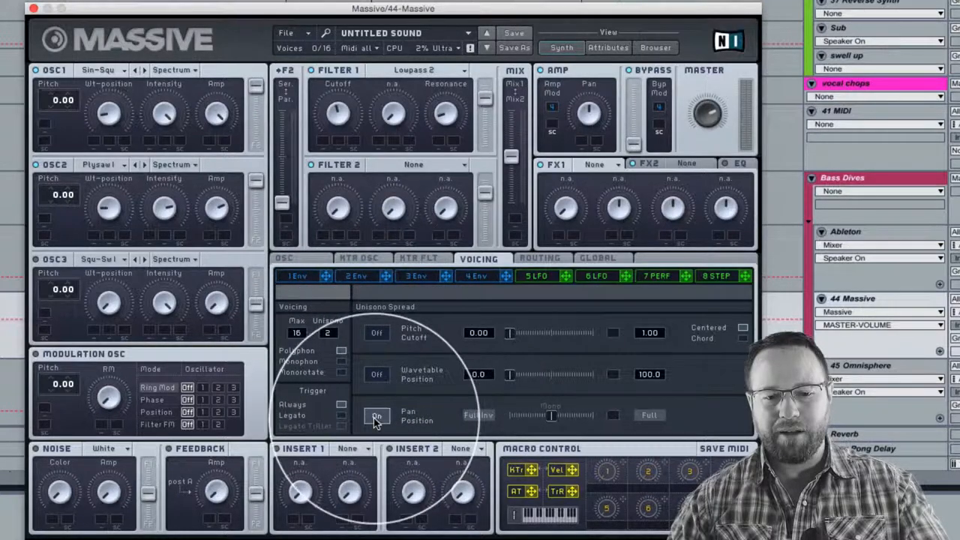
{"action": "left_click", "coordinate": [375, 416]}
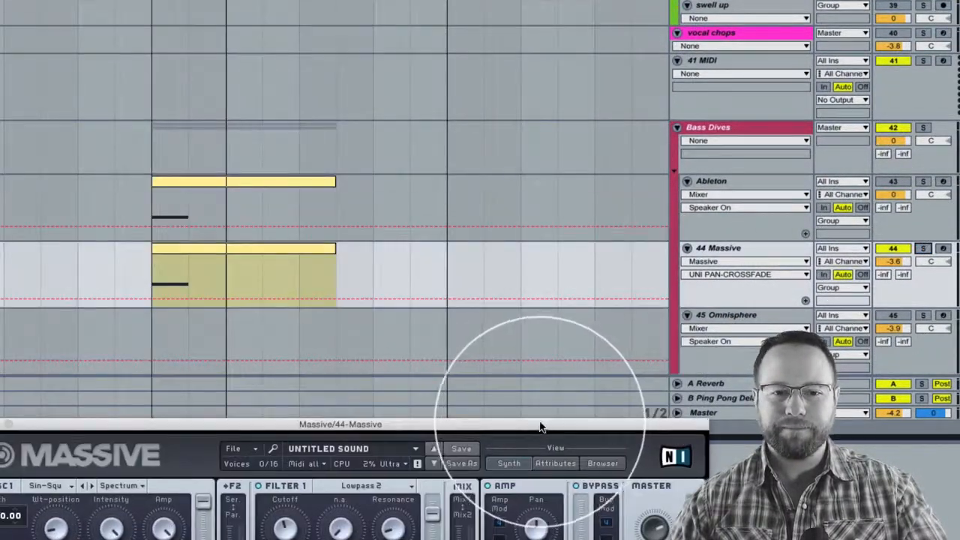
{"action": "mouse_move", "coordinate": [25, 285]}
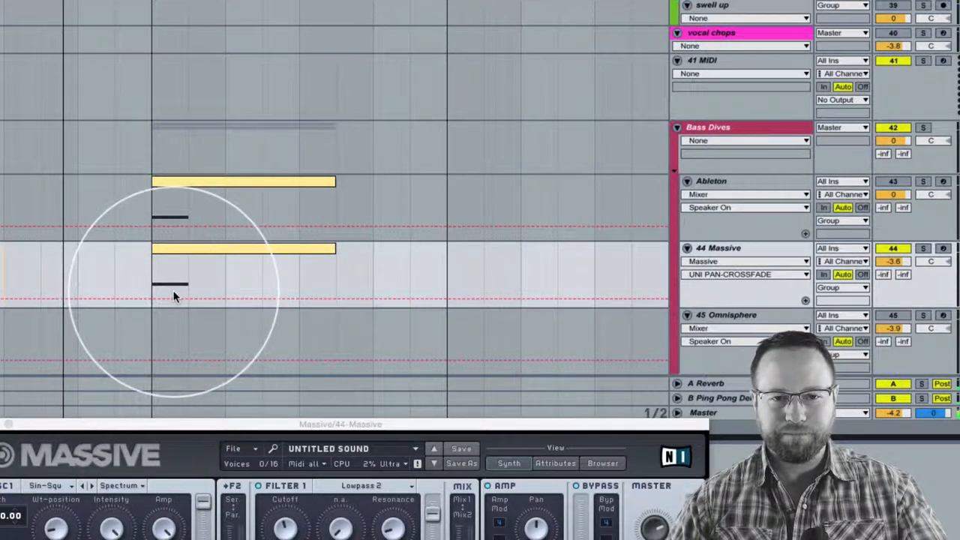
{"action": "mouse_move", "coordinate": [292, 279]}
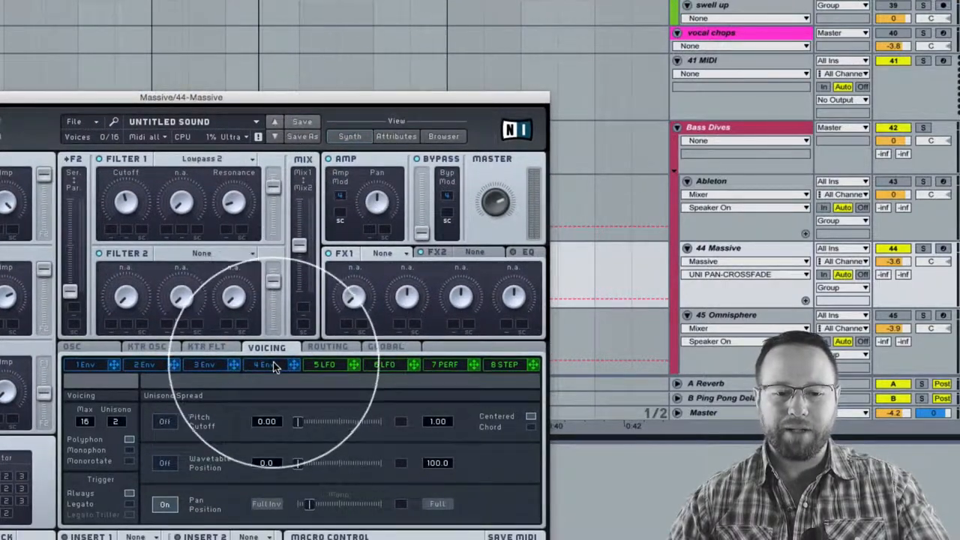
Step: Show envelope 4's settings again to check its release
{"action": "left_click", "coordinate": [263, 365]}
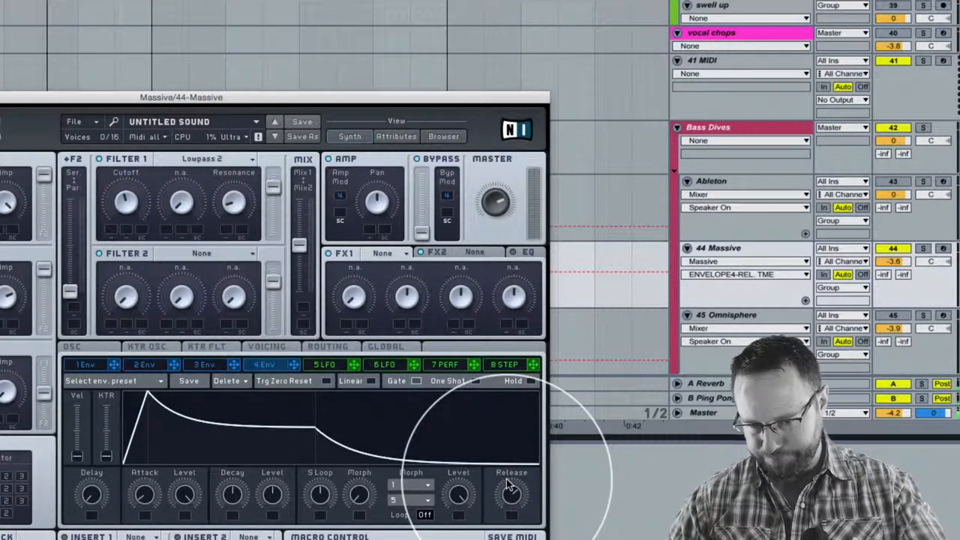
{"action": "mouse_move", "coordinate": [512, 489]}
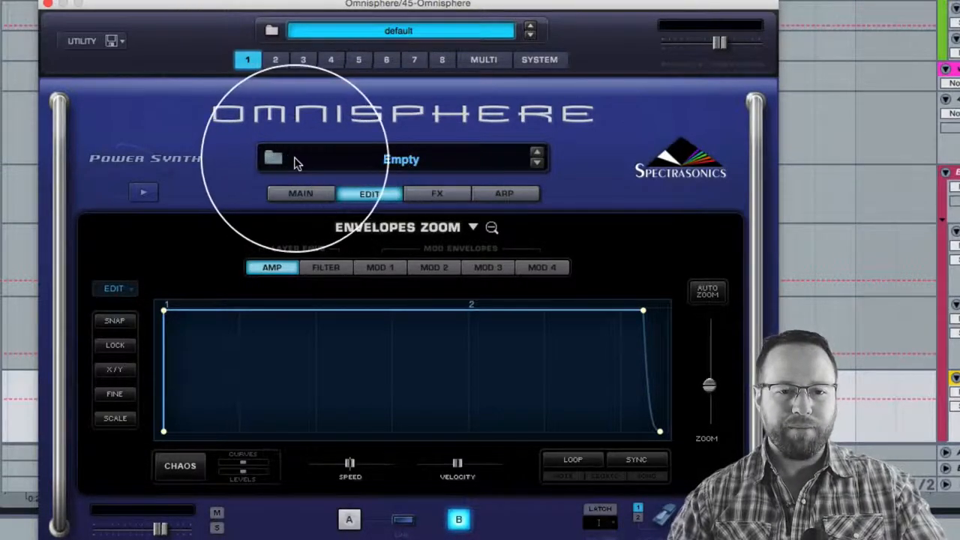
Step: Search the Omnisphere synth bass patches for 'sine' in the Patch Browser
{"action": "left_click", "coordinate": [273, 159]}
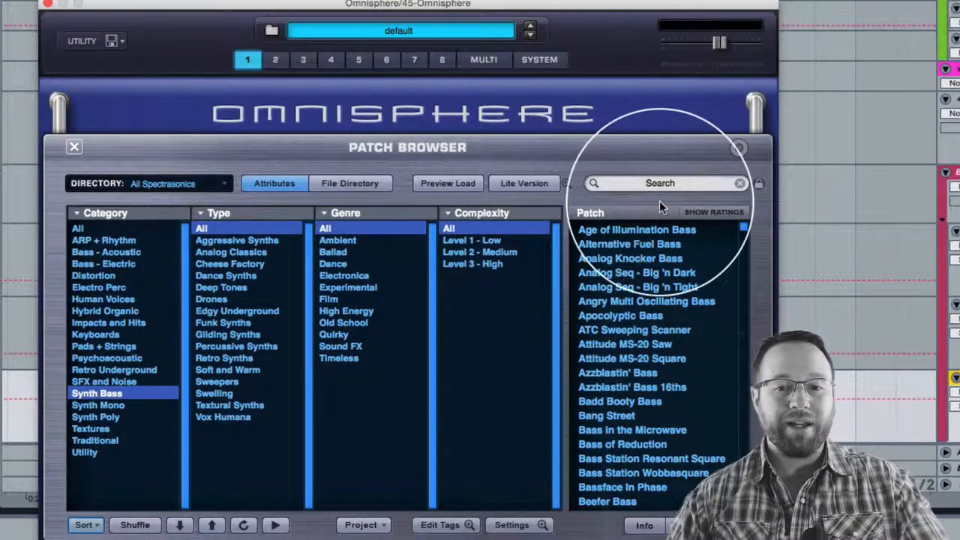
{"action": "left_click", "coordinate": [659, 183]}
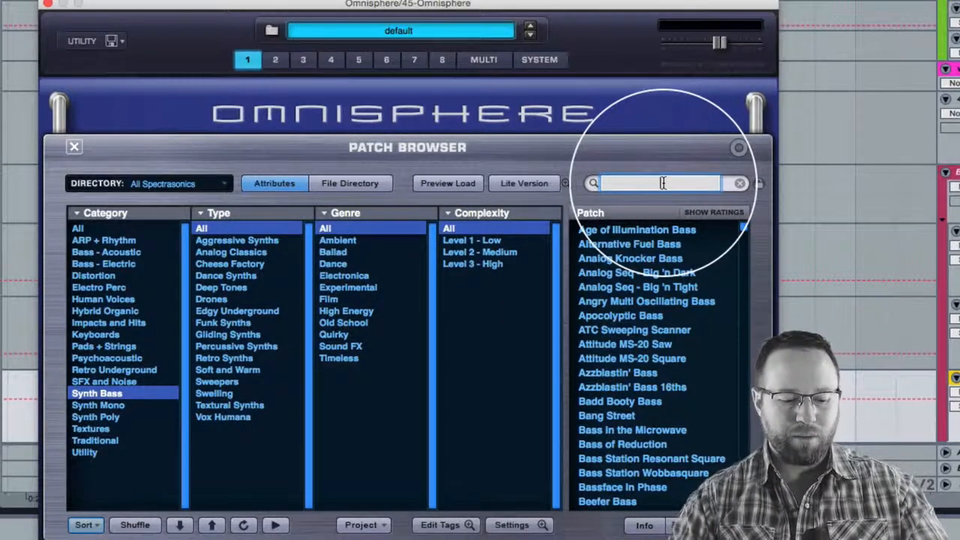
{"action": "type", "text": "sine"}
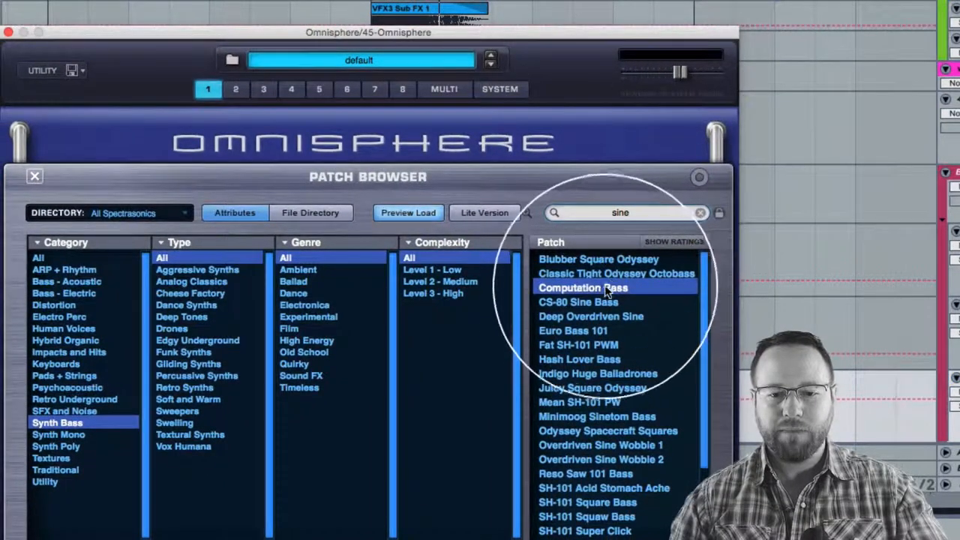
Step: Audition Computation Bass, Classic Tight Odyssey Octobass and Deep Overdriven Sine, then settle on CS-80 Sine Bass
{"action": "left_click", "coordinate": [615, 273]}
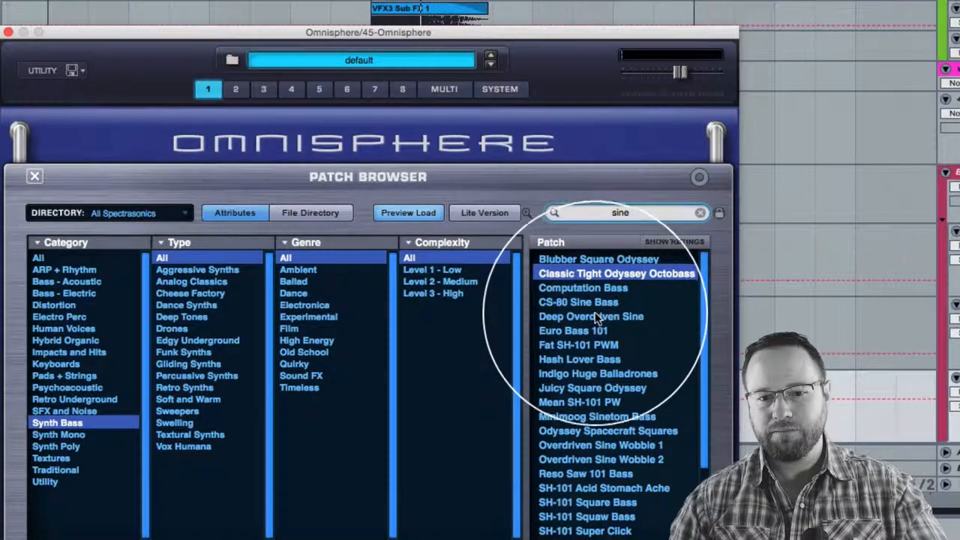
{"action": "left_click", "coordinate": [590, 316]}
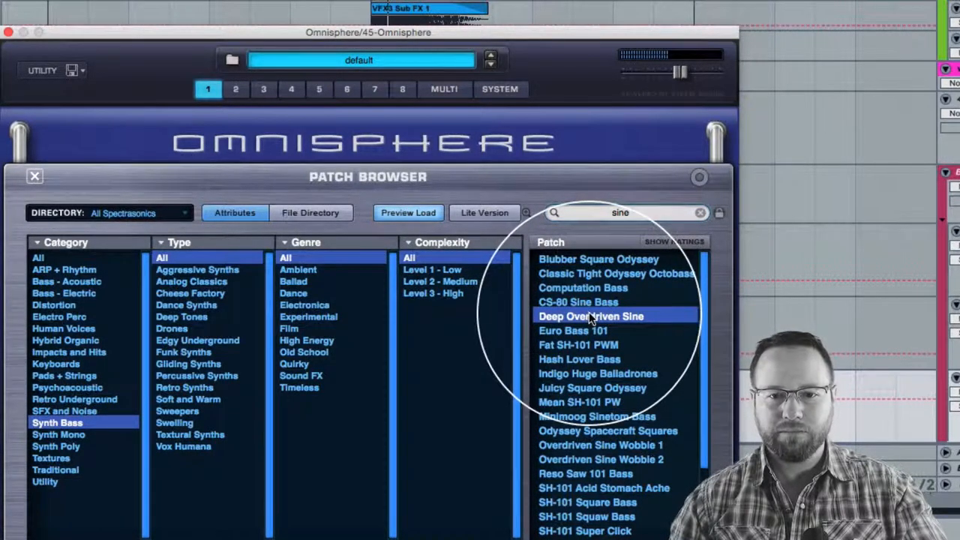
{"action": "left_click", "coordinate": [581, 301]}
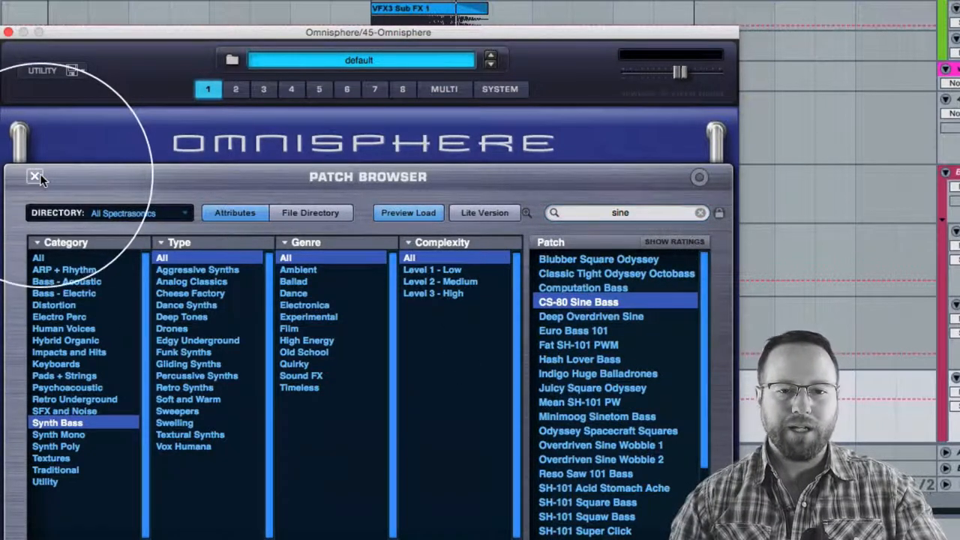
{"action": "left_click", "coordinate": [34, 176]}
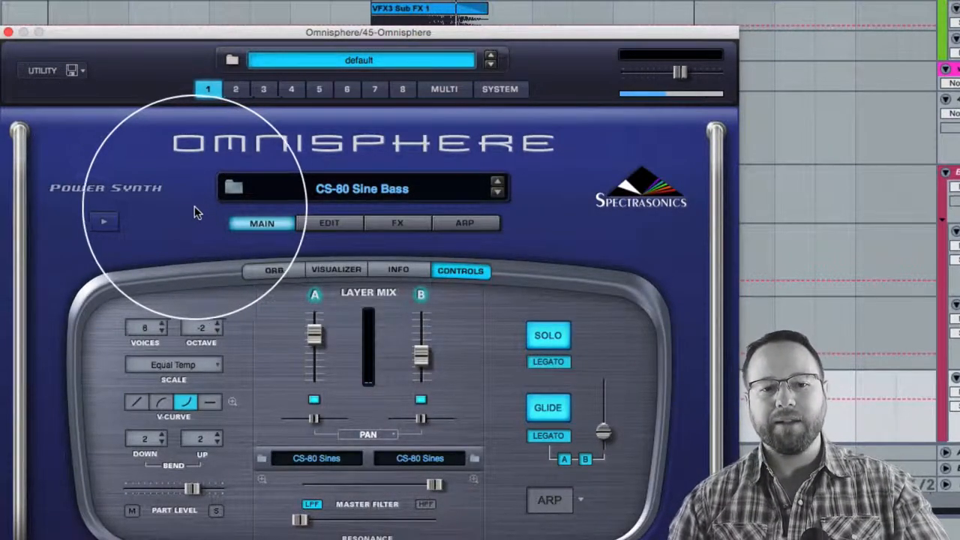
{"action": "mouse_move", "coordinate": [590, 175]}
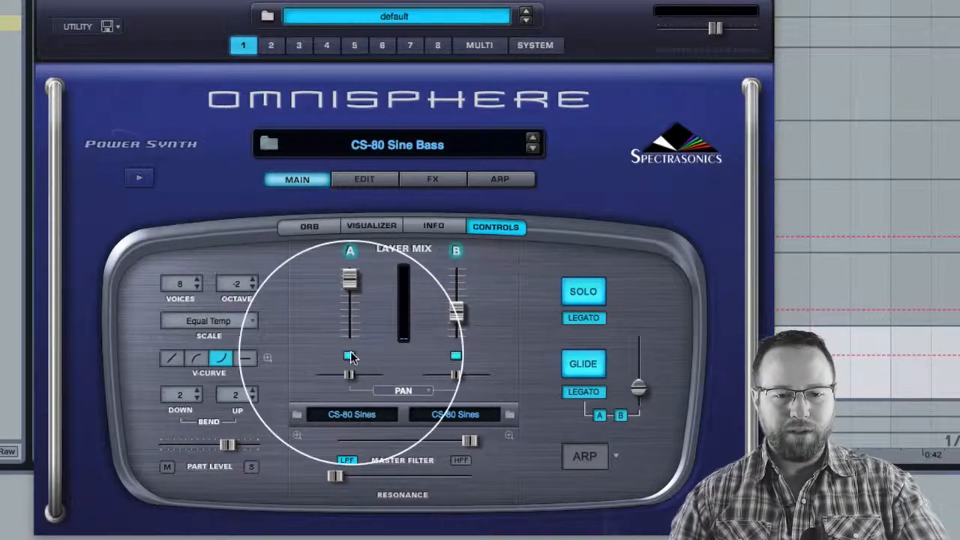
Step: Raise Layer B to full level with Layer A on and go into the layer edit page
{"action": "left_click_drag", "start_coordinate": [456, 311], "coordinate": [455, 281]}
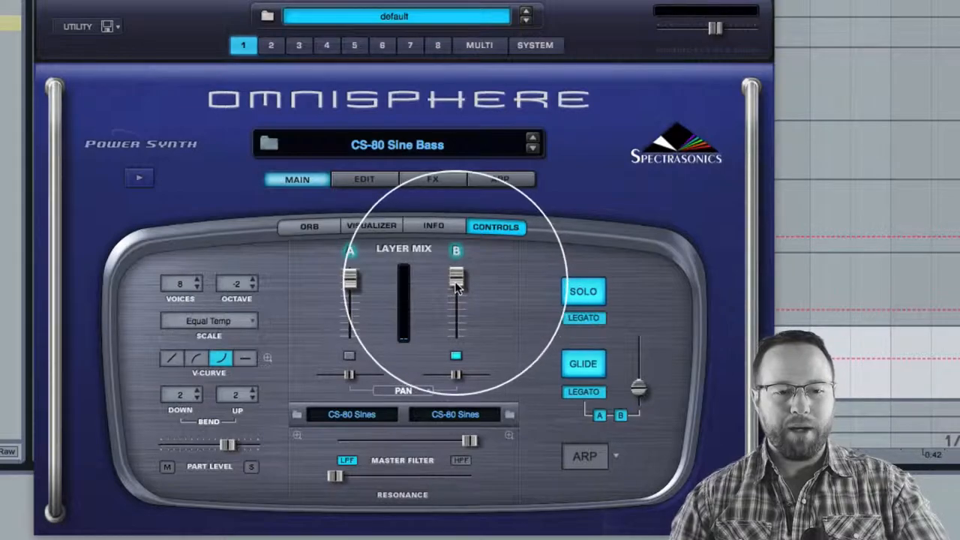
{"action": "left_click", "coordinate": [180, 393]}
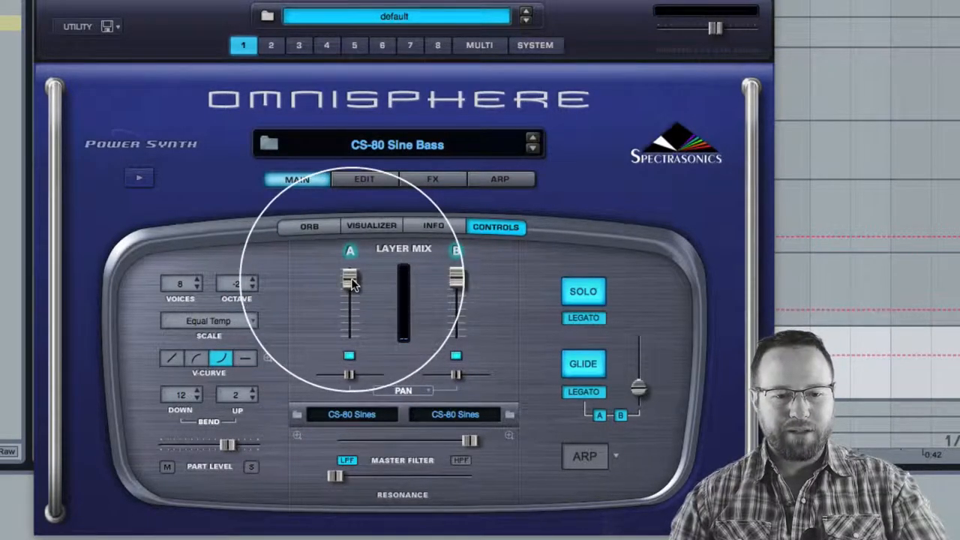
{"action": "left_click", "coordinate": [364, 178]}
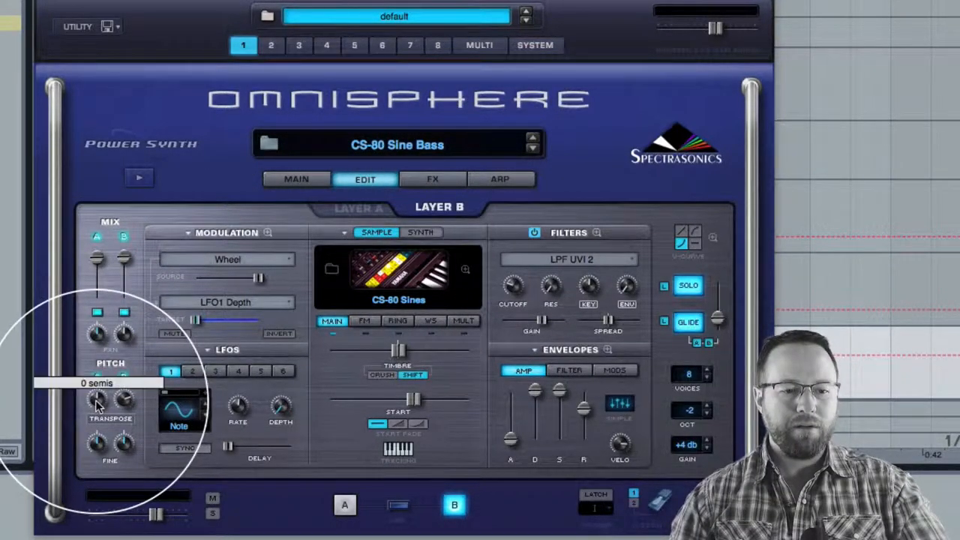
Step: Adjust the layer transpose and slightly shorten the amp envelope release in Envelopes Zoom
{"action": "left_click_drag", "start_coordinate": [97, 401], "coordinate": [97, 379]}
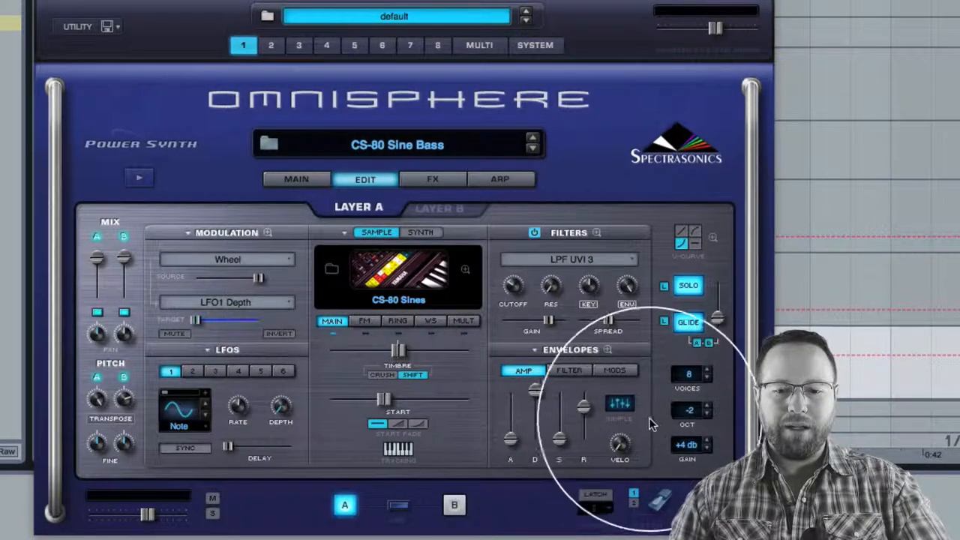
{"action": "left_click", "coordinate": [620, 403]}
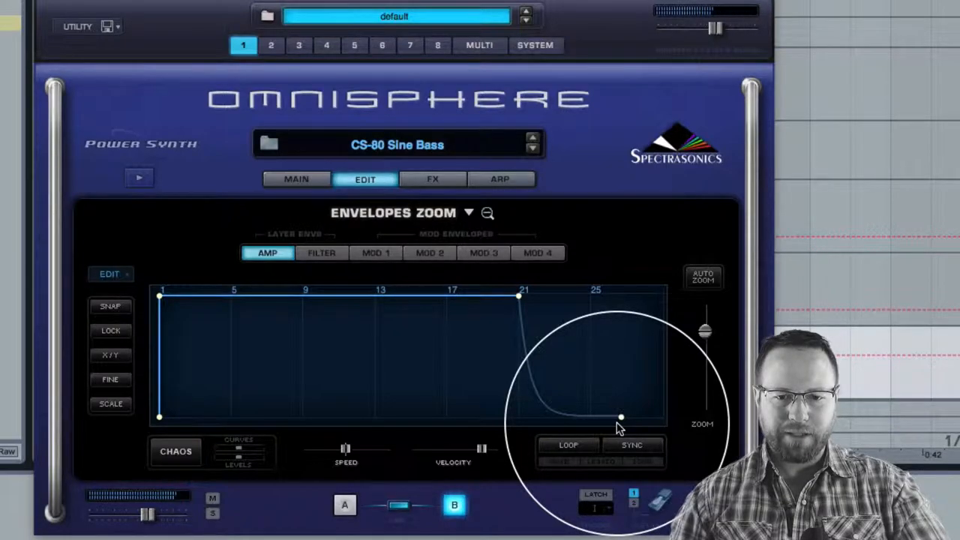
{"action": "left_click_drag", "start_coordinate": [621, 417], "coordinate": [602, 417]}
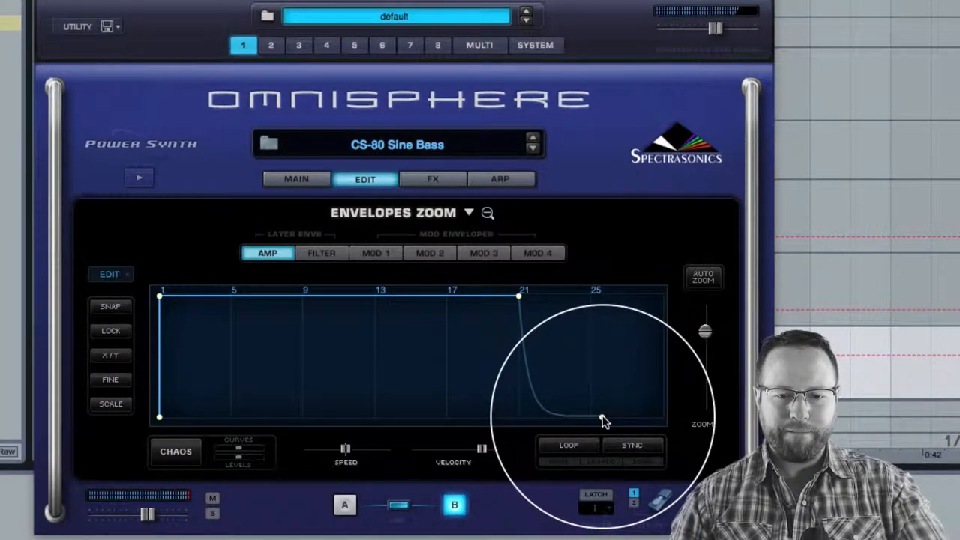
{"action": "left_click_drag", "start_coordinate": [603, 420], "coordinate": [584, 418]}
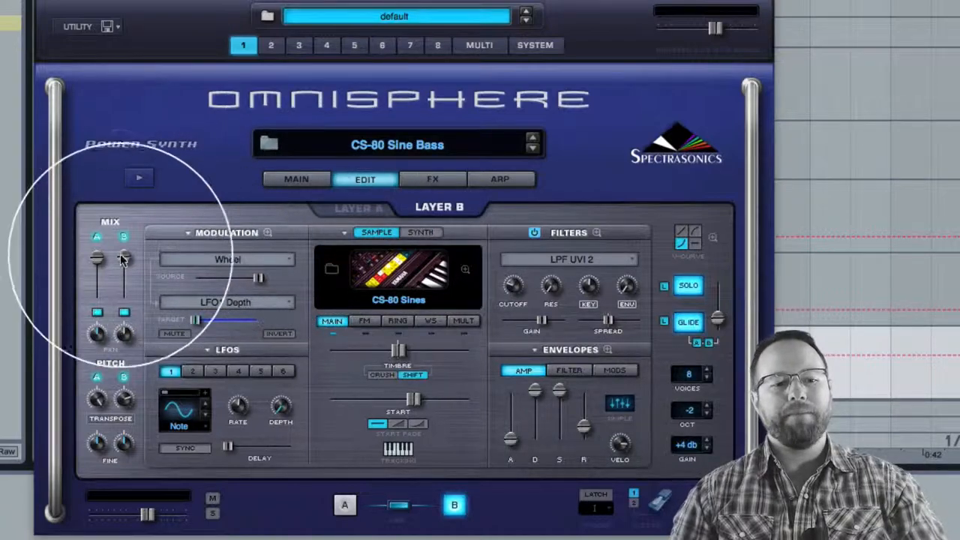
Step: Lower Layer B's mix level to -4.28 dB
{"action": "left_click_drag", "start_coordinate": [123, 255], "coordinate": [124, 270]}
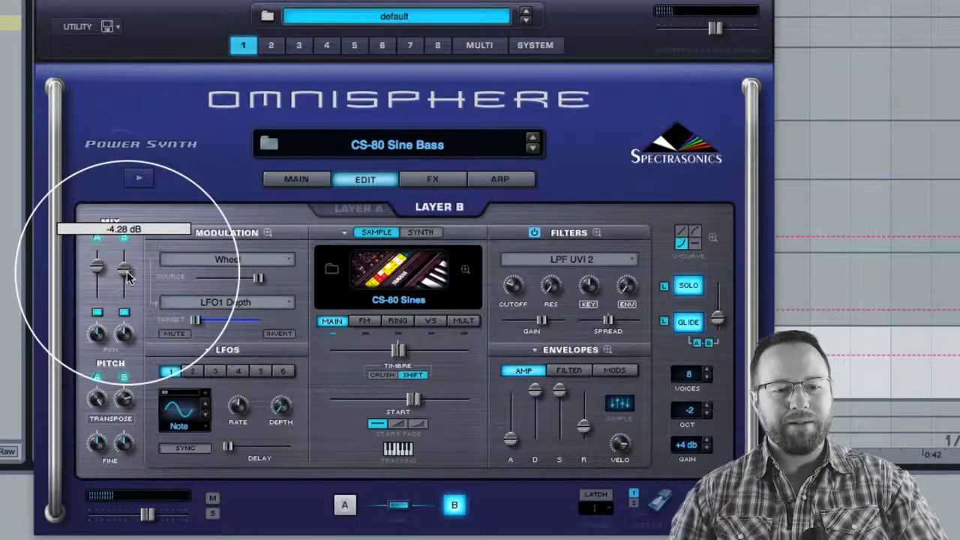